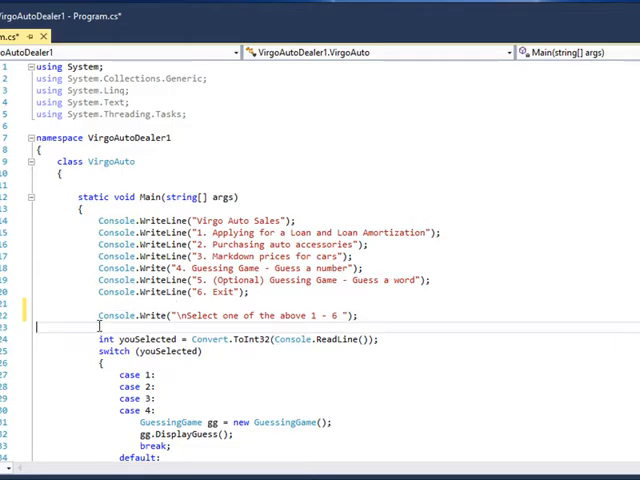
pyautogui.moveTo(618, 378)
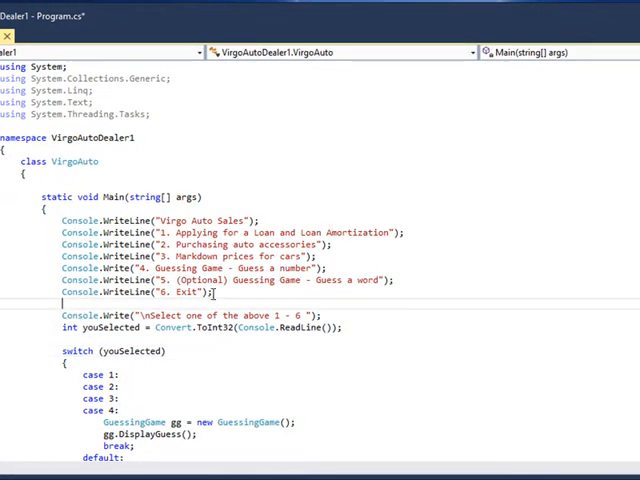
# Step: Highlight the menu-printing lines and the ReadLine call in Main
pyautogui.moveTo(65, 220); pyautogui.dragTo(210, 293)
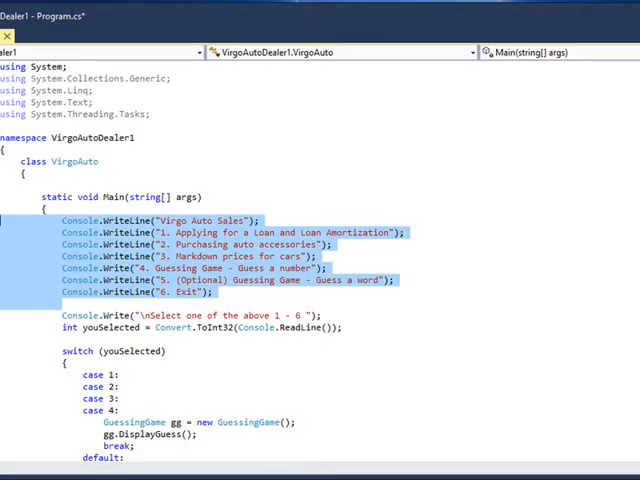
pyautogui.moveTo(305, 365)
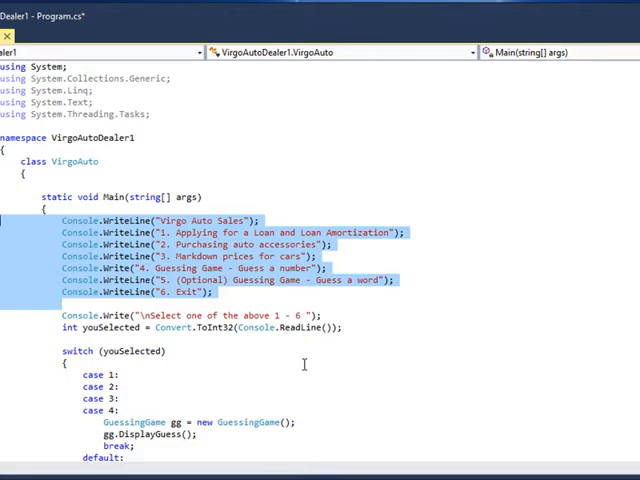
pyautogui.click(158, 314)
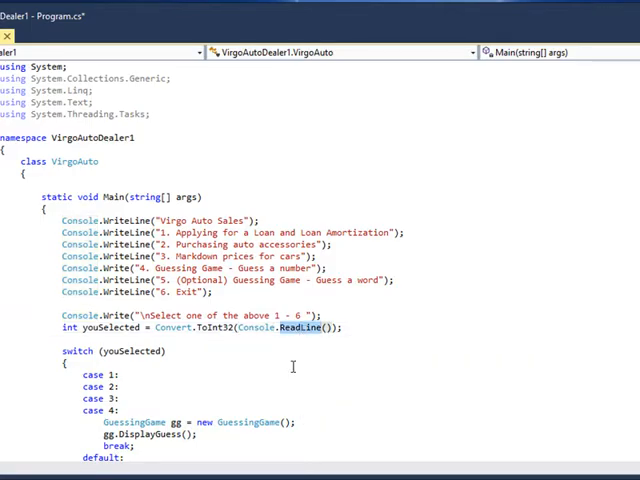
pyautogui.doubleClick(168, 328)
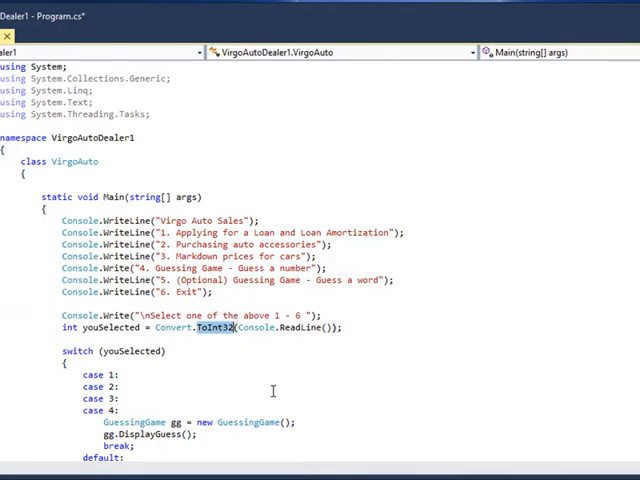
pyautogui.moveTo(274, 379)
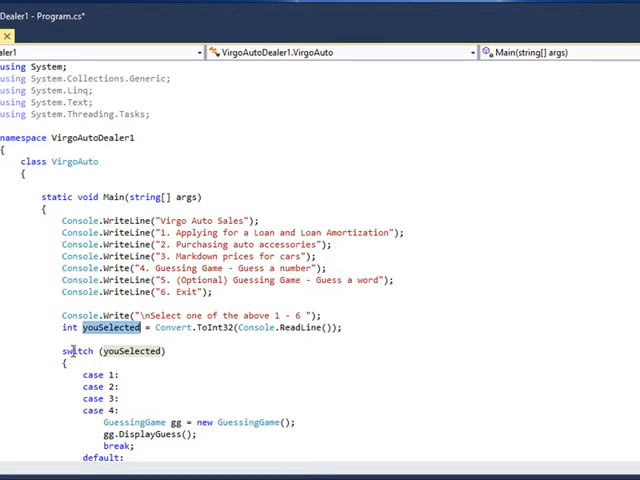
pyautogui.scroll(-3)
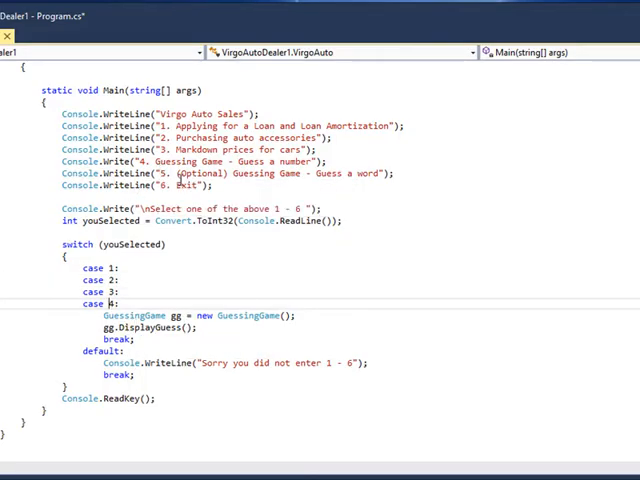
pyautogui.moveTo(168, 190)
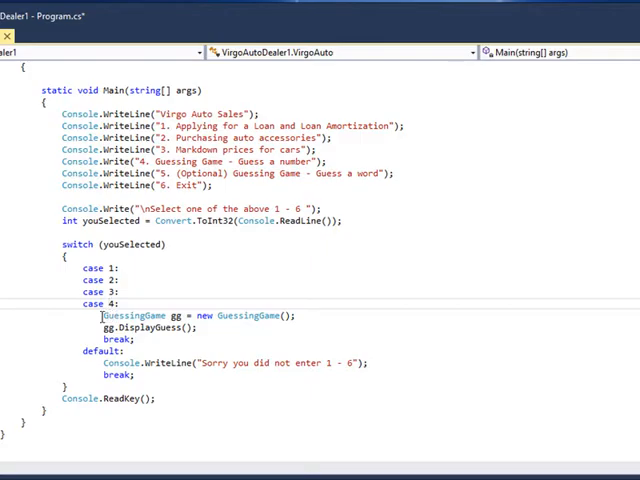
pyautogui.moveTo(105, 315)
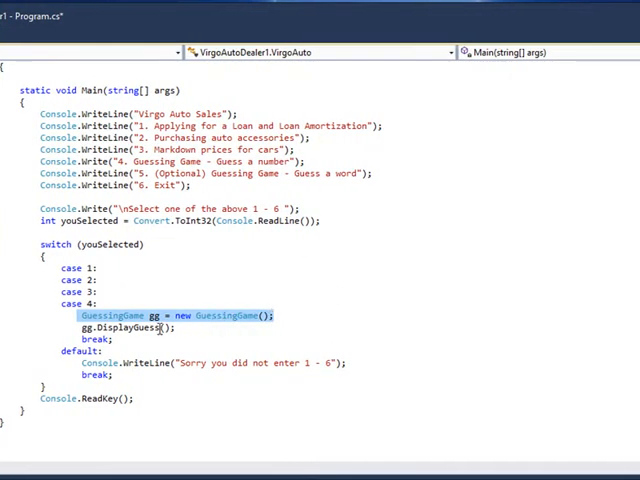
# Step: Point out case 4's DisplayGuess call and default error, then open GuessingGame.cs to its guessing loop
pyautogui.doubleClick(128, 327)
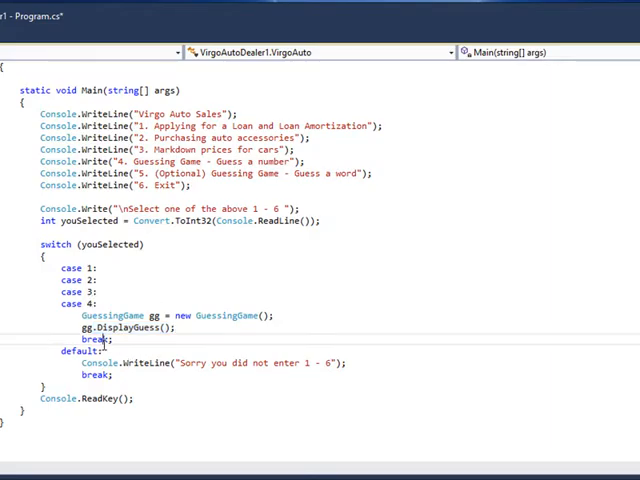
pyautogui.doubleClick(97, 339)
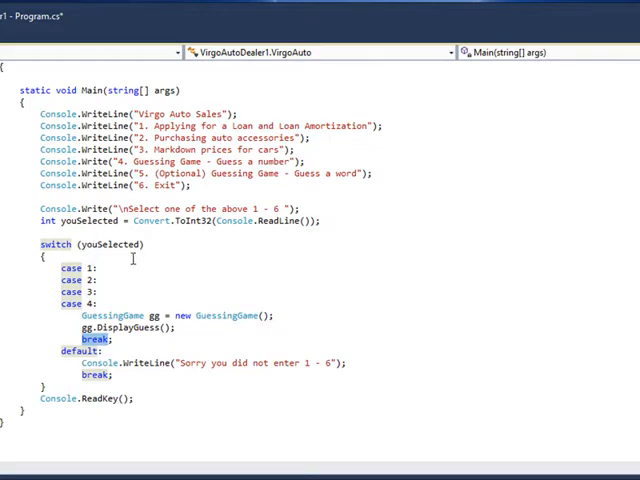
pyautogui.moveTo(110, 366)
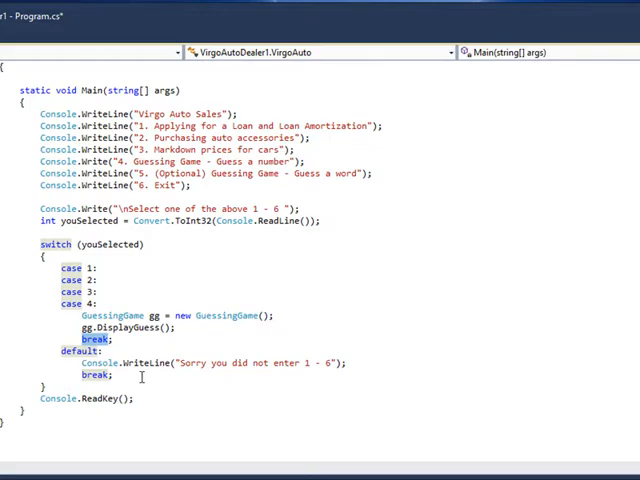
pyautogui.moveTo(178, 362); pyautogui.dragTo(315, 362)
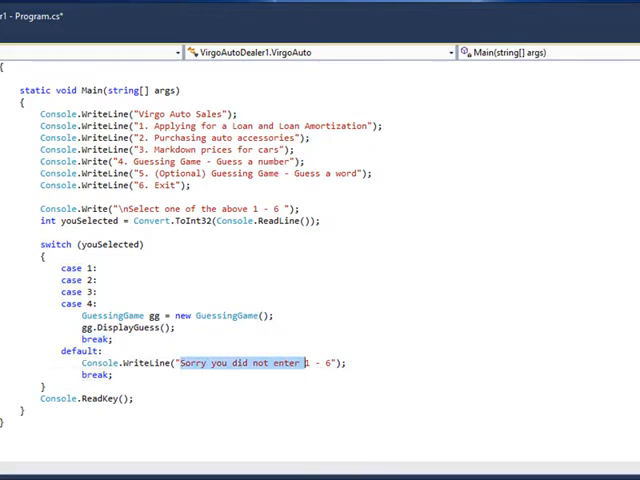
pyautogui.moveTo(380, 358)
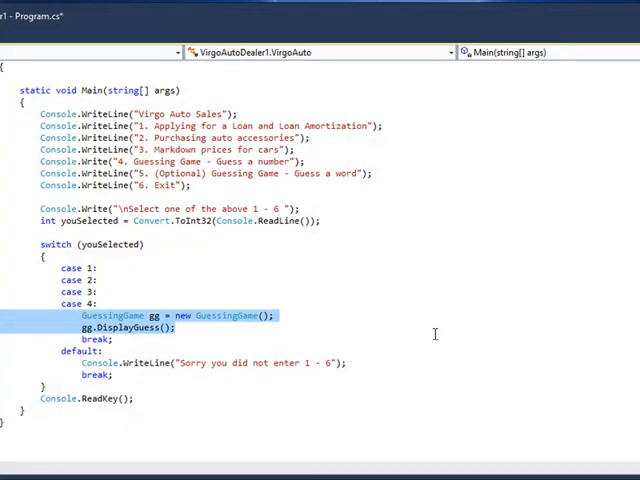
pyautogui.doubleClick(130, 328)
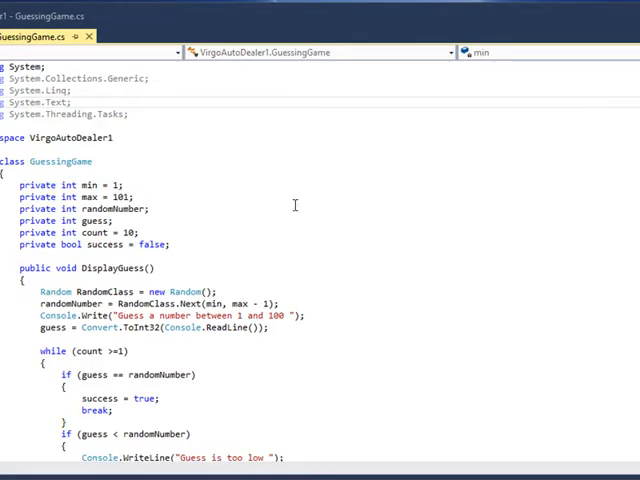
pyautogui.moveTo(147, 244)
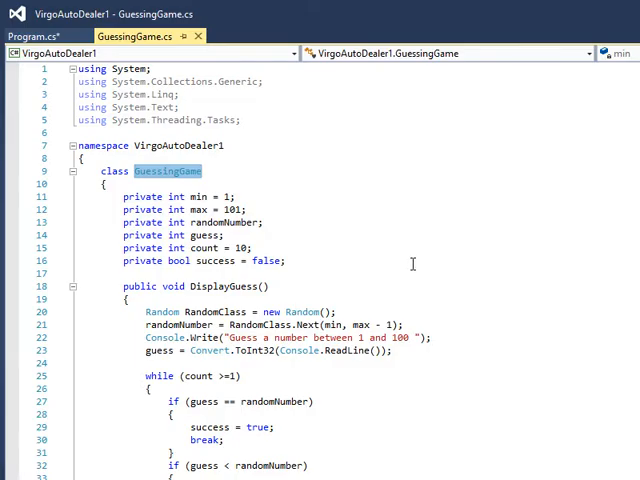
pyautogui.scroll(-3)
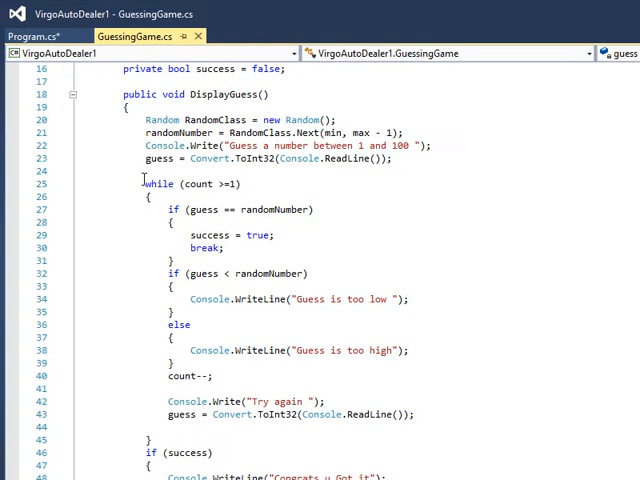
pyautogui.moveTo(150, 120)
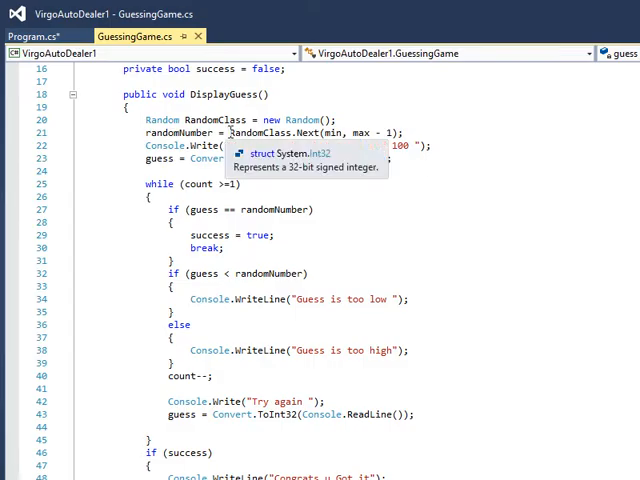
pyautogui.moveTo(260, 184)
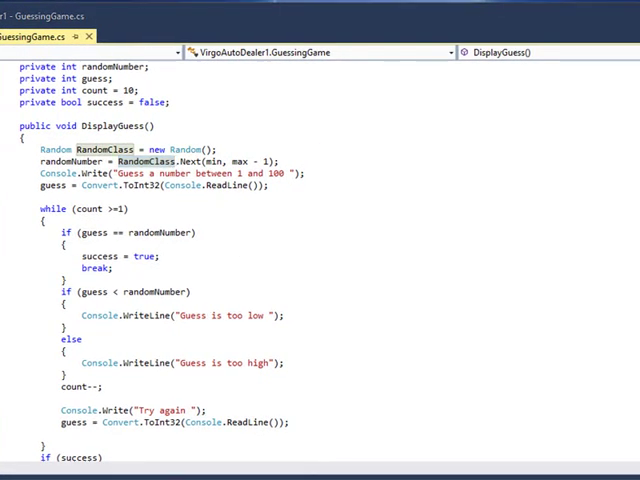
pyautogui.moveTo(140, 173)
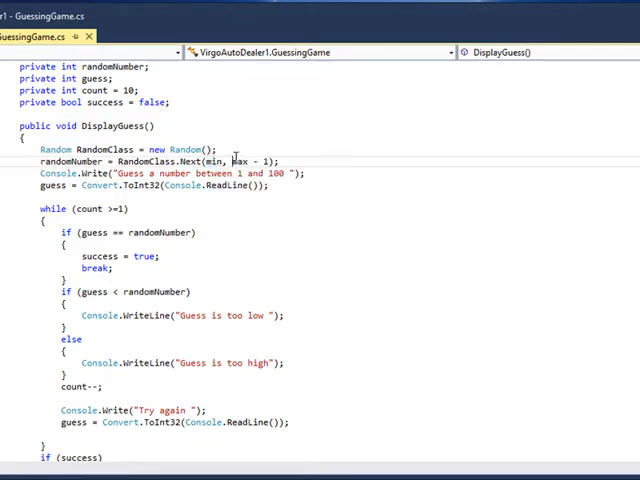
pyautogui.doubleClick(241, 161)
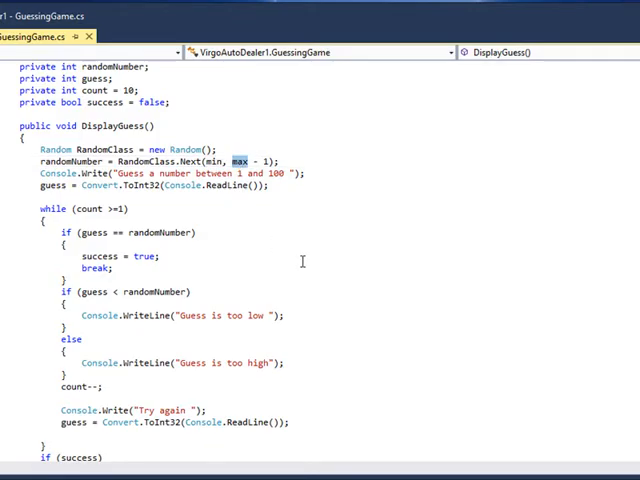
pyautogui.write('private int min = 1;')
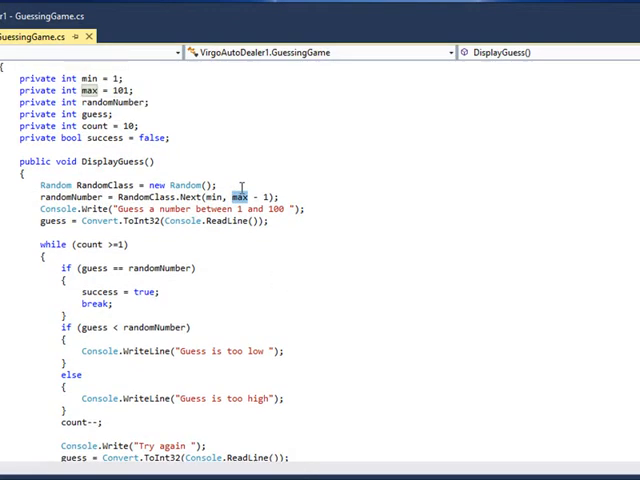
pyautogui.moveTo(180, 221)
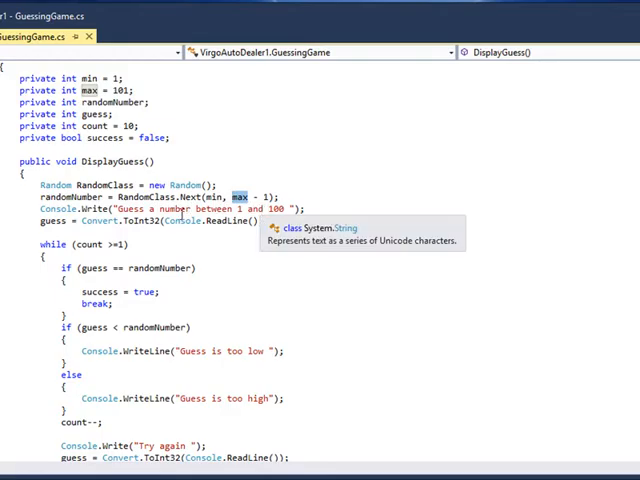
pyautogui.moveTo(332, 267)
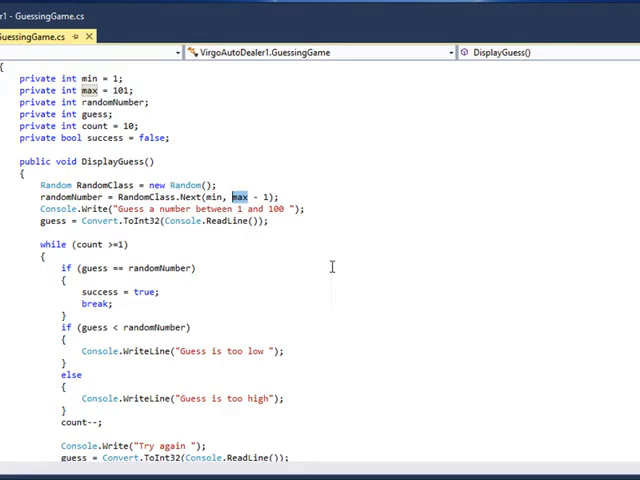
pyautogui.moveTo(111, 79)
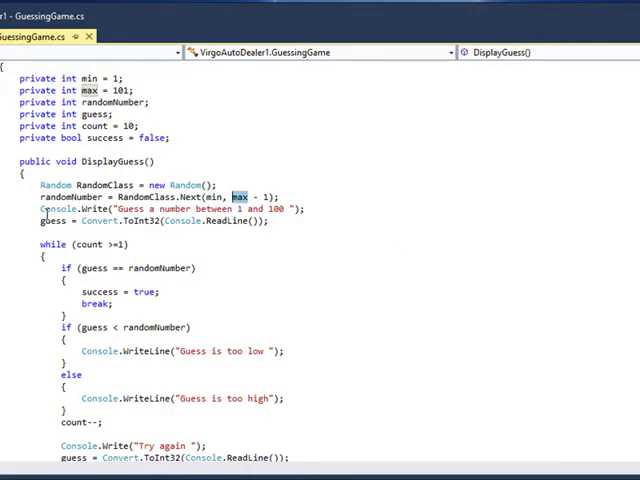
pyautogui.moveTo(323, 210)
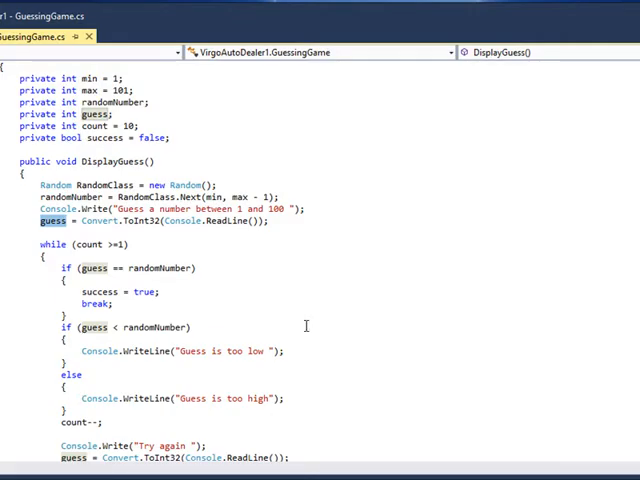
pyautogui.scroll(-3)
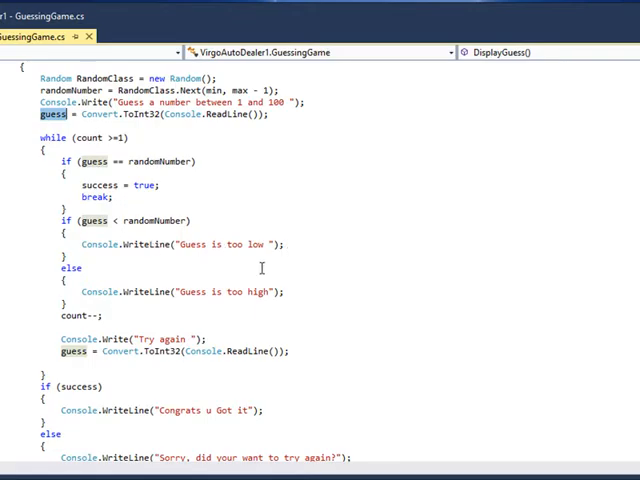
pyautogui.scroll(-3)
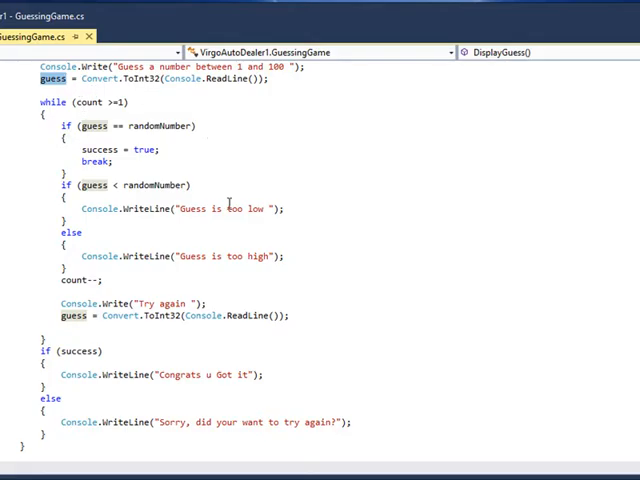
pyautogui.moveTo(101, 303)
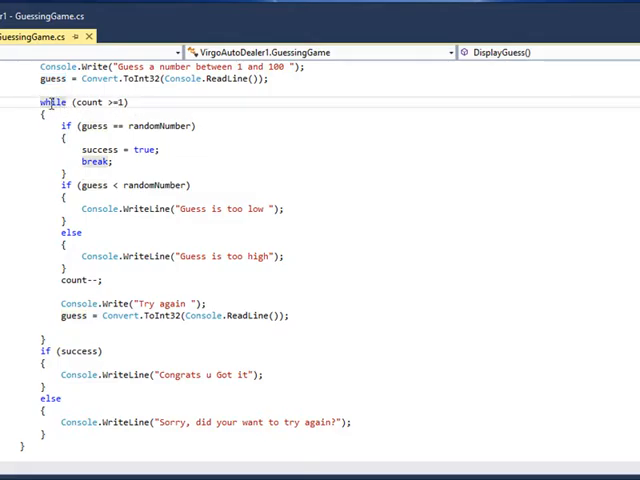
pyautogui.moveTo(48, 233)
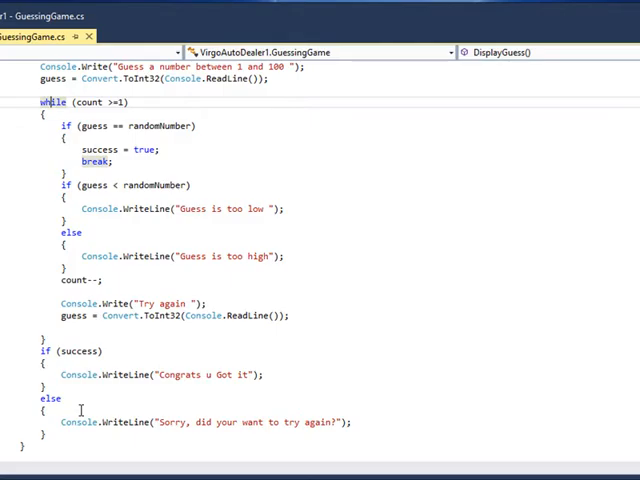
pyautogui.moveTo(130, 304)
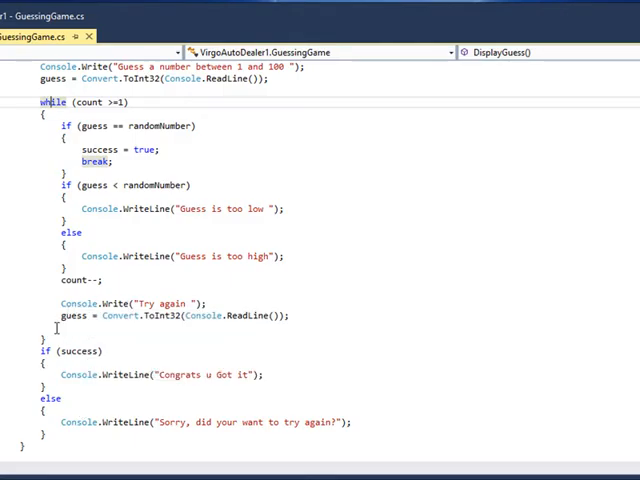
pyautogui.moveTo(44, 185); pyautogui.dragTo(44, 340)
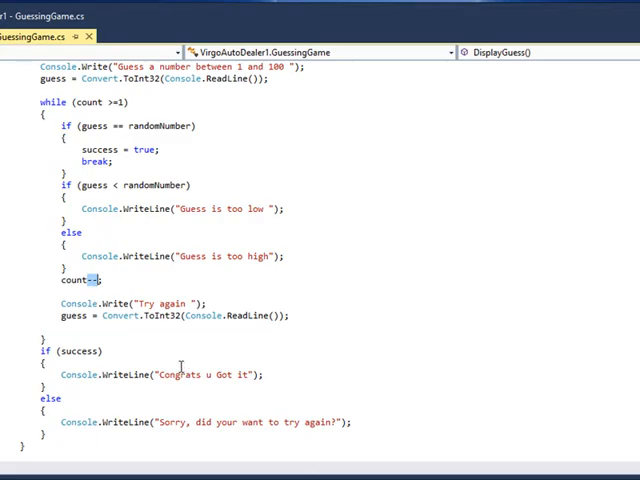
pyautogui.scroll(3)
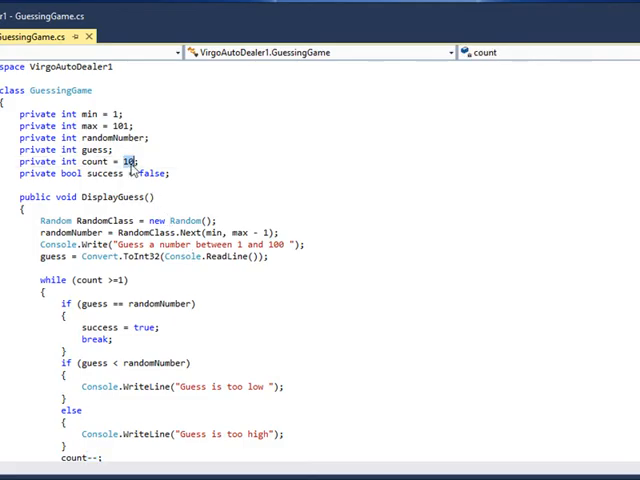
pyautogui.scroll(-3)
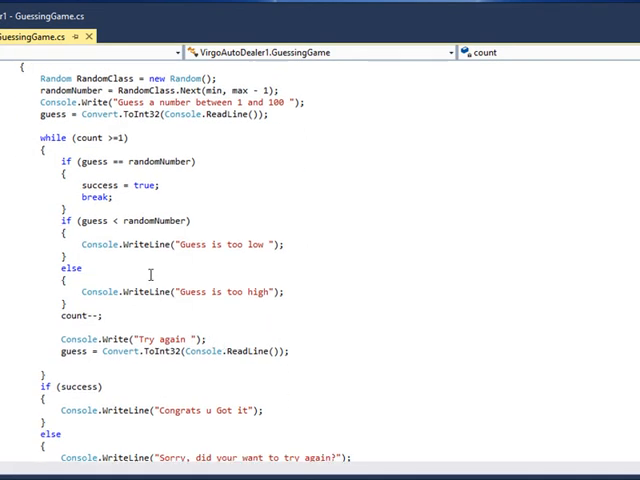
pyautogui.moveTo(178, 316)
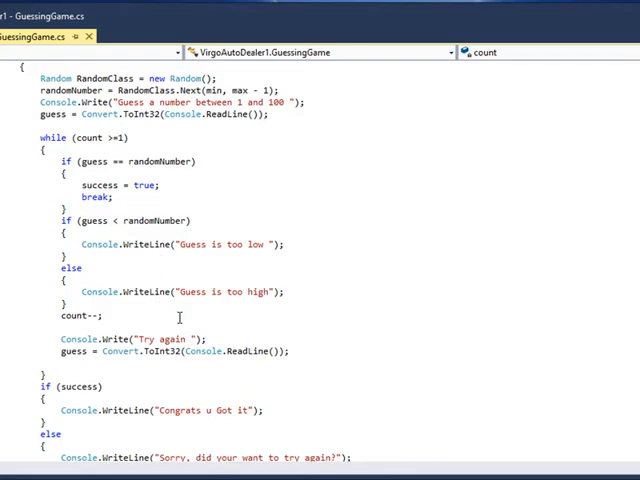
pyautogui.scroll(-3)
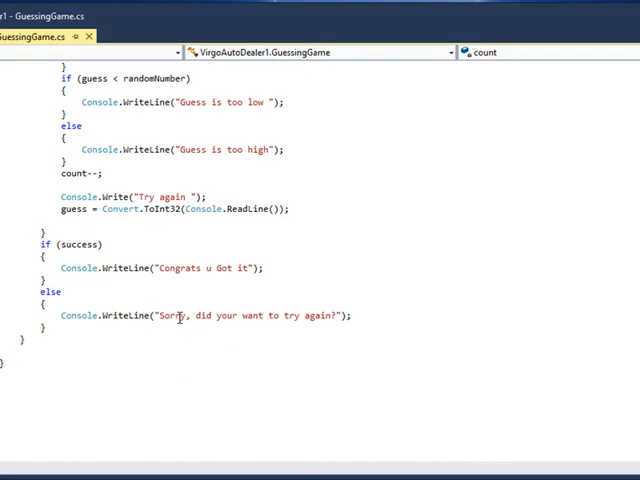
pyautogui.moveTo(118, 255)
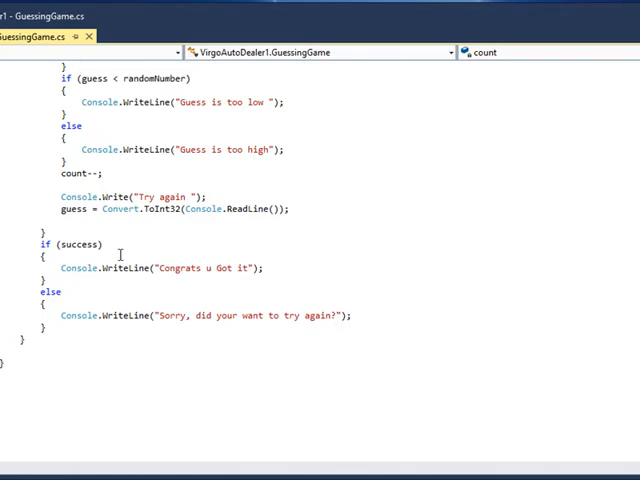
pyautogui.scroll(3)
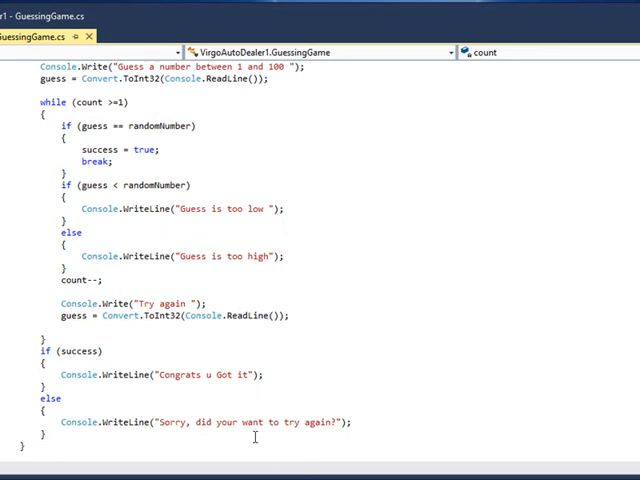
pyautogui.doubleClick(230, 375)
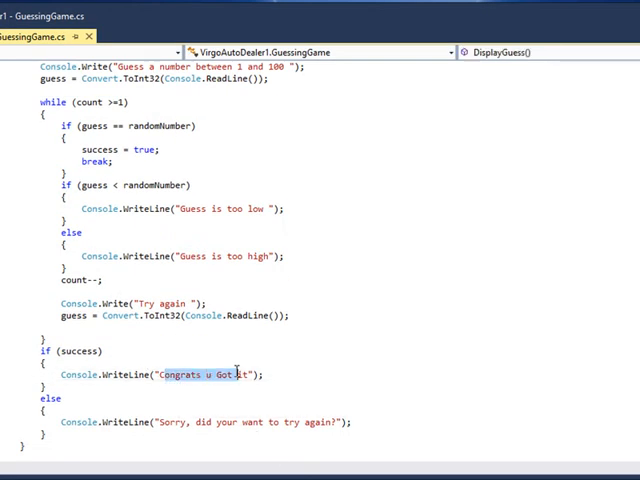
pyautogui.moveTo(162, 422)
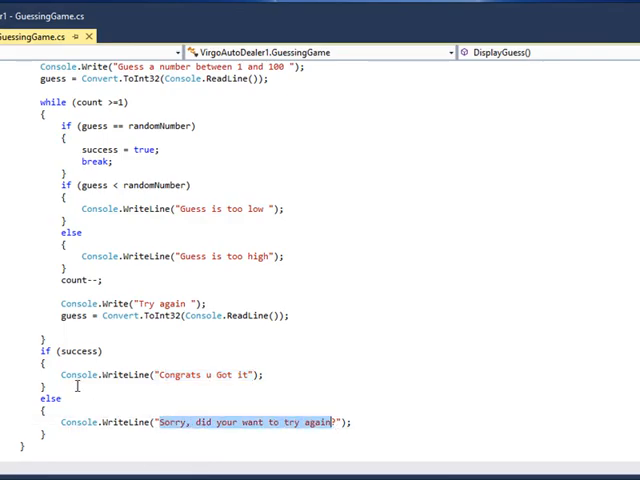
pyautogui.scroll(3)
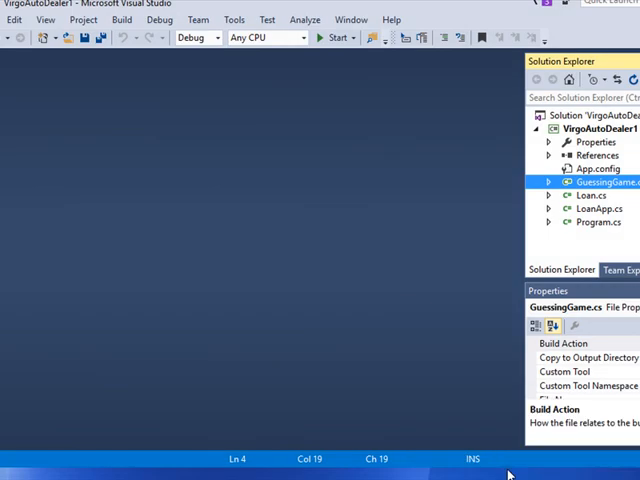
# Step: Select the VirgoAutoDealer1 project in Solution Explorer and open Loan.cs
pyautogui.click(607, 133)
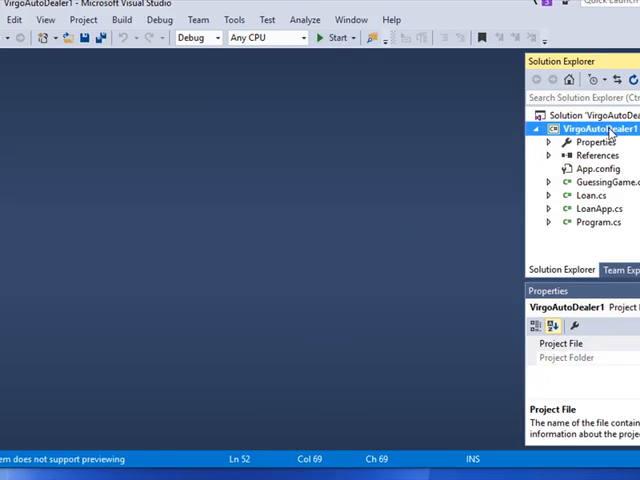
pyautogui.moveTo(592, 195)
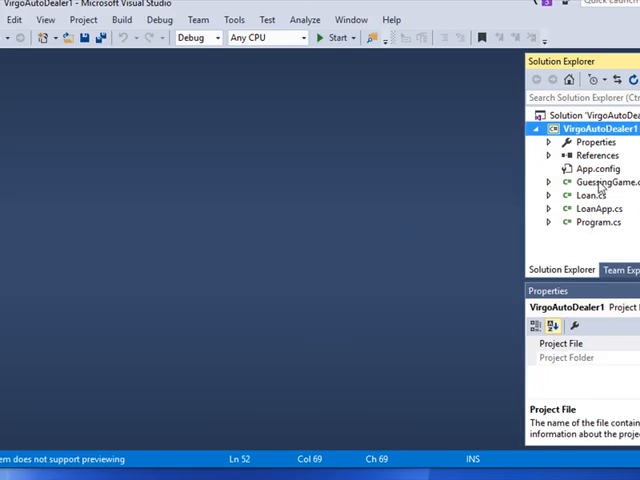
pyautogui.click(615, 183)
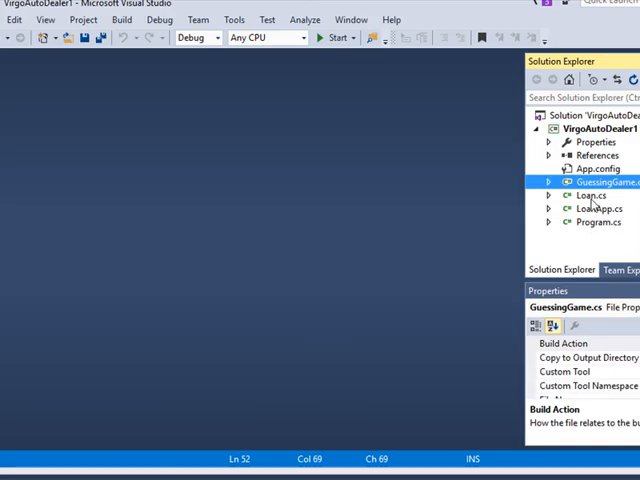
pyautogui.doubleClick(588, 208)
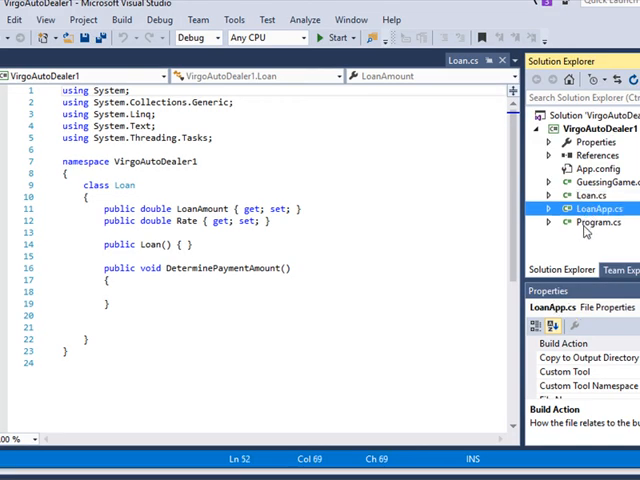